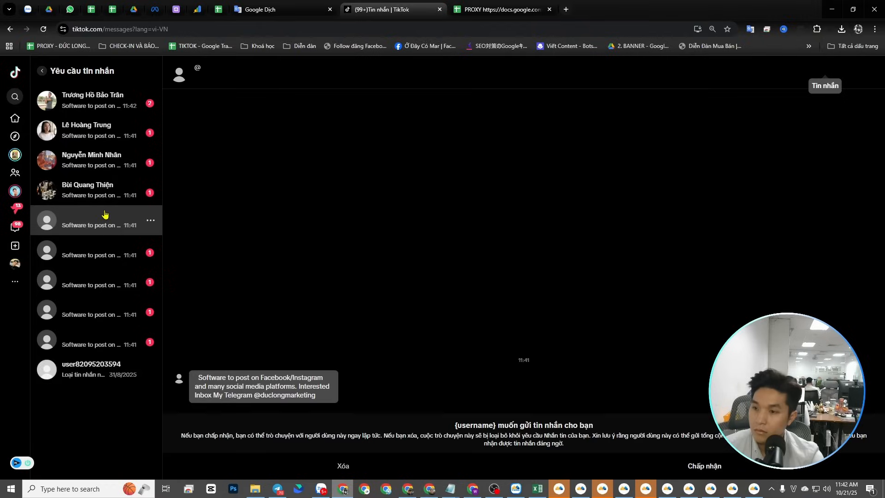
# Review the message content and TikTok ID list, then open Data Scanning's comment settings
pyautogui.click(94, 101)
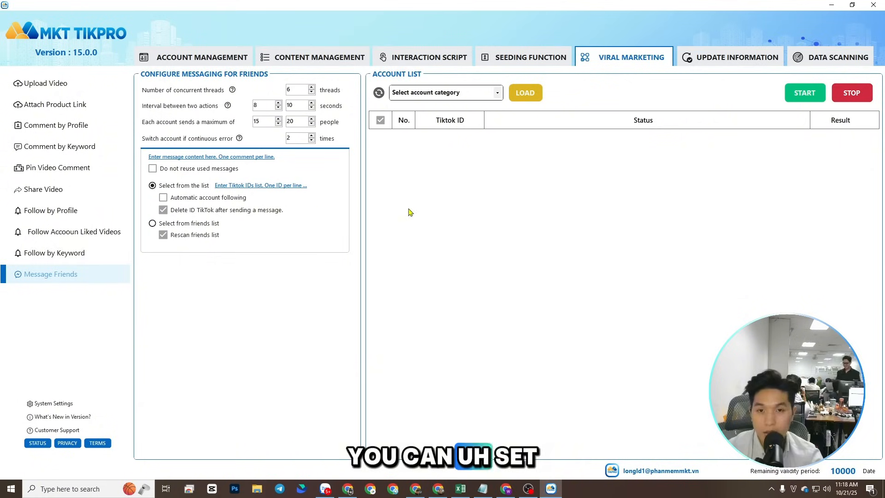
pyautogui.moveTo(234, 148)
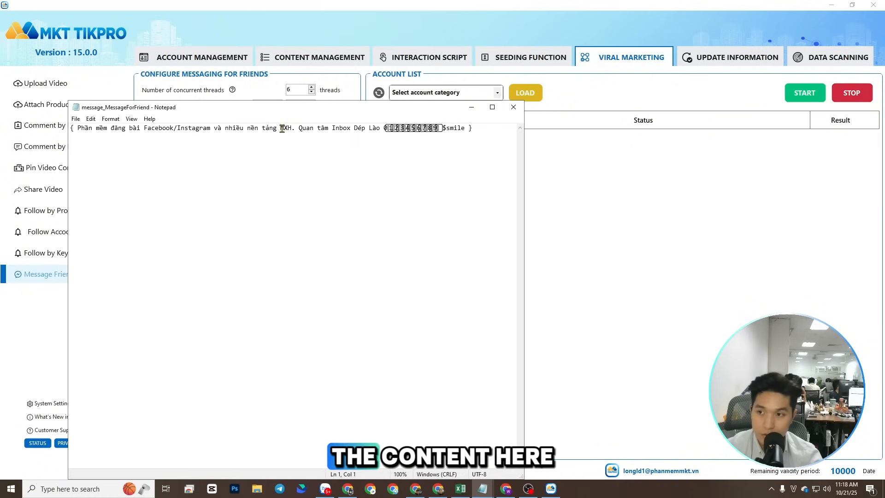
pyautogui.click(512, 108)
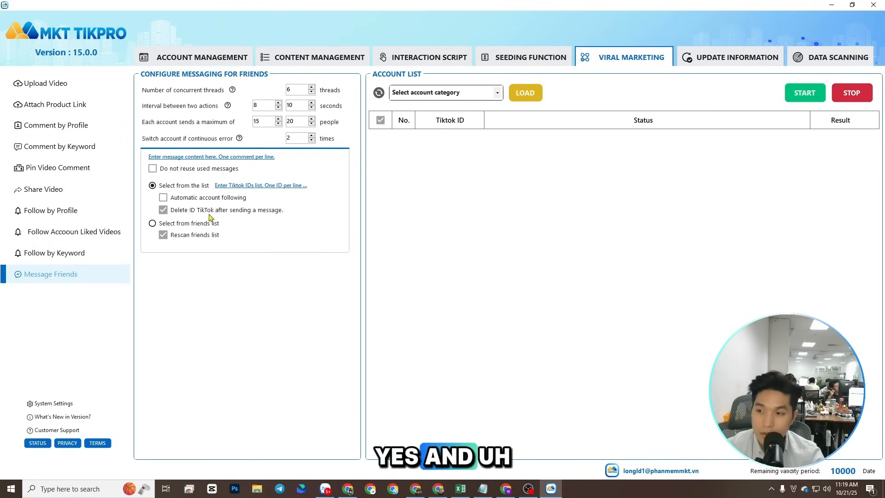
pyautogui.click(260, 185)
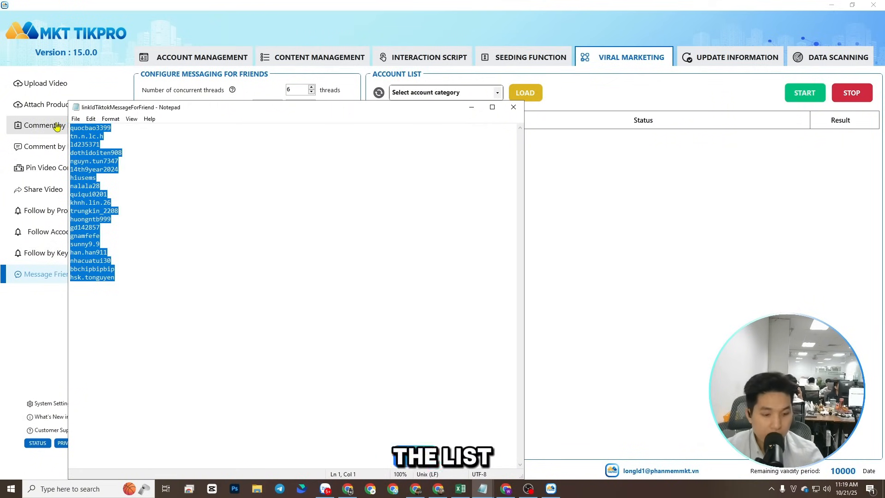
pyautogui.click(513, 107)
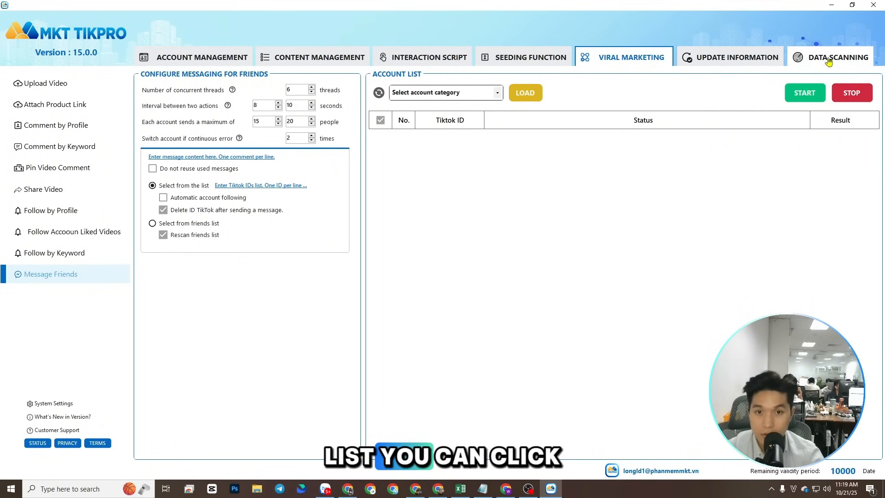
pyautogui.click(837, 56)
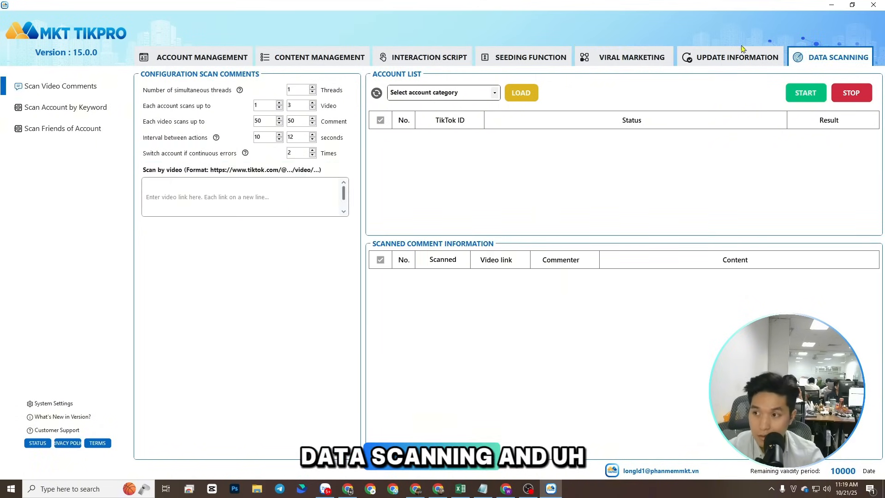
pyautogui.moveTo(130, 145)
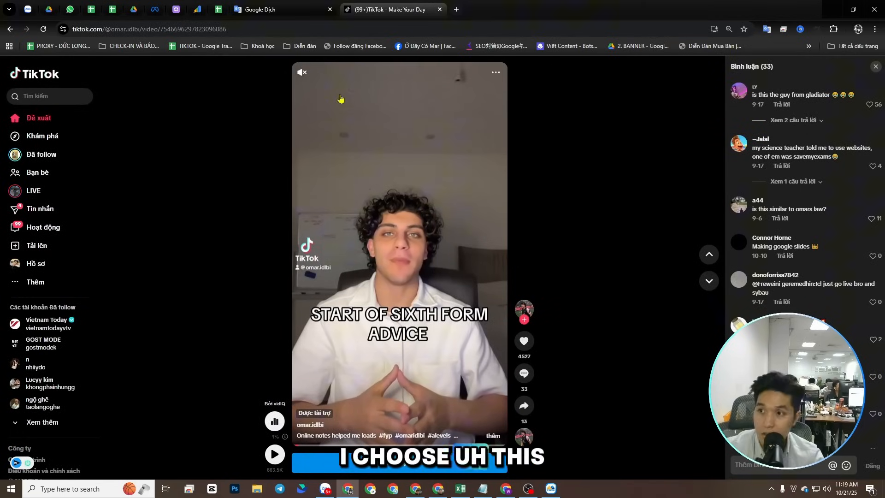
# Select the TikTok video's URL in the browser address bar
pyautogui.click(153, 29)
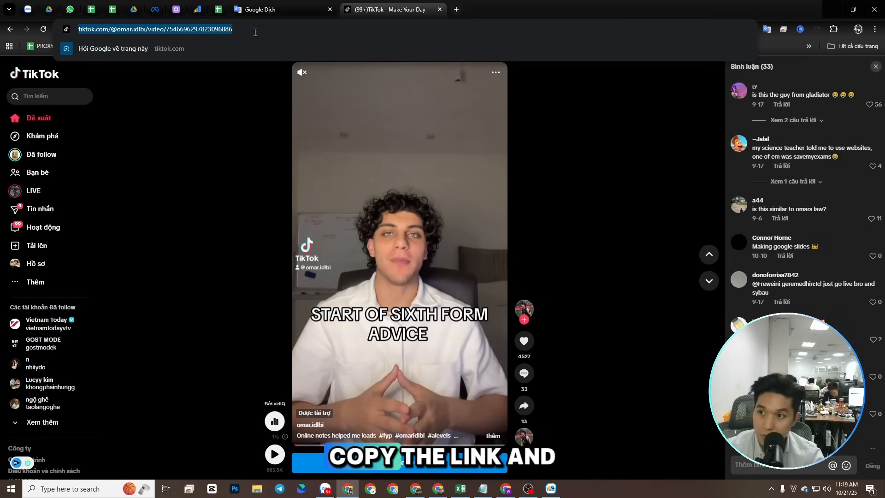
pyautogui.moveTo(568, 417)
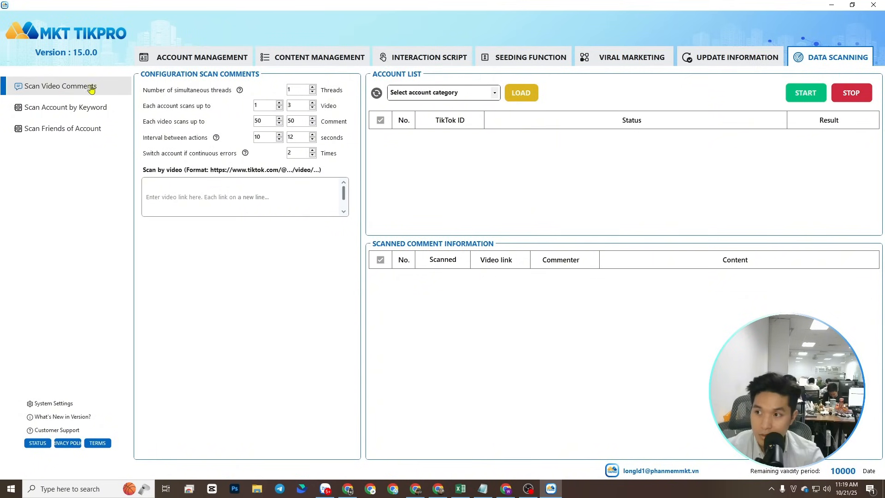
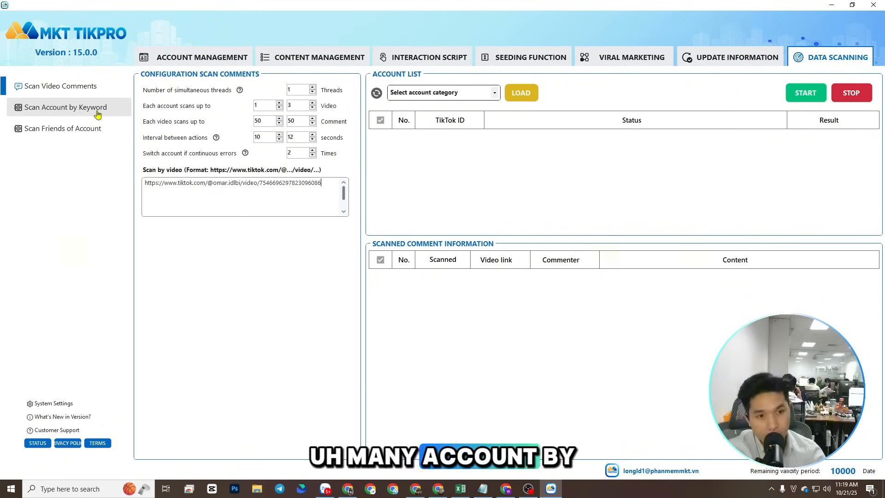
pyautogui.moveTo(126, 159)
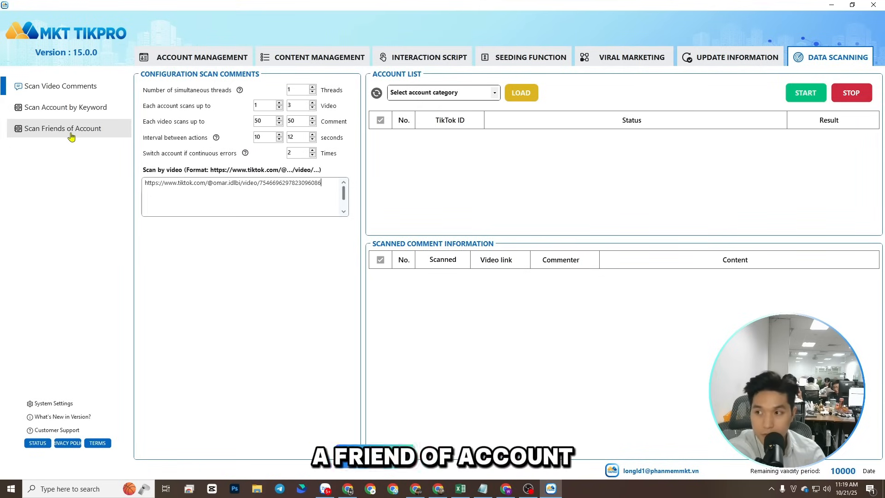
pyautogui.click(64, 129)
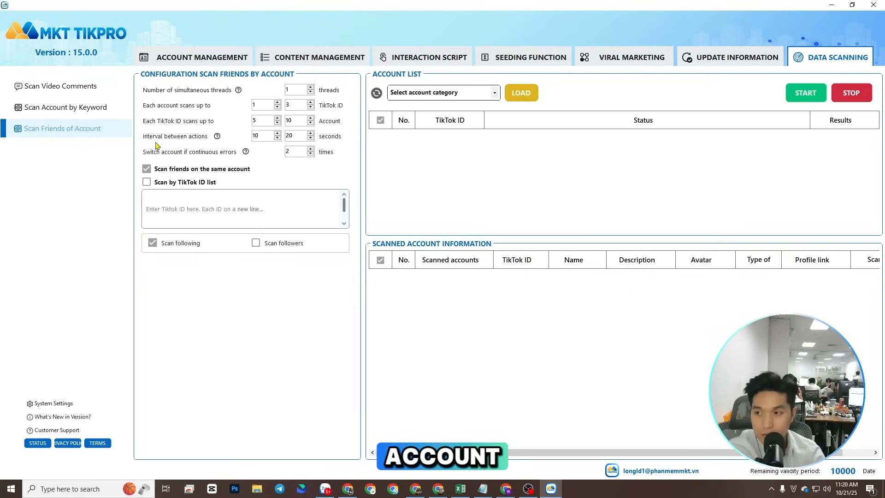
pyautogui.click(60, 85)
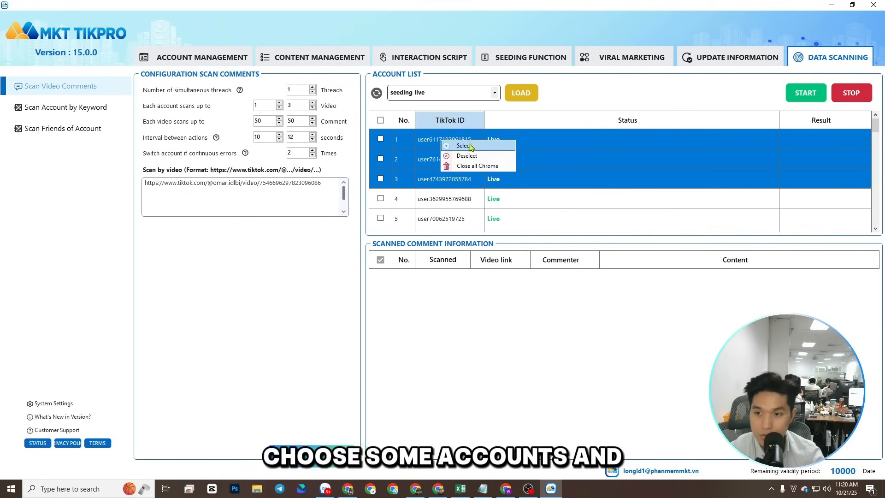
# Select the 'seeding live' accounts, run the scan, and mark all 29 scanned comments
pyautogui.click(464, 146)
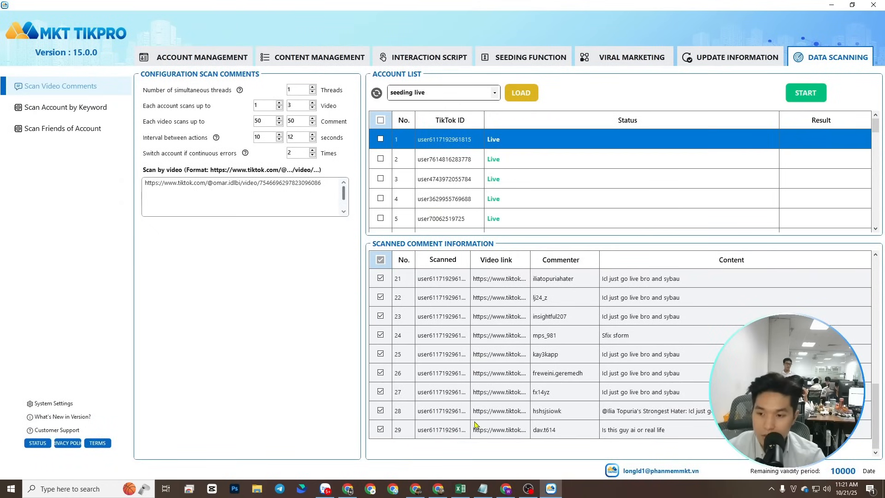
pyautogui.click(542, 429)
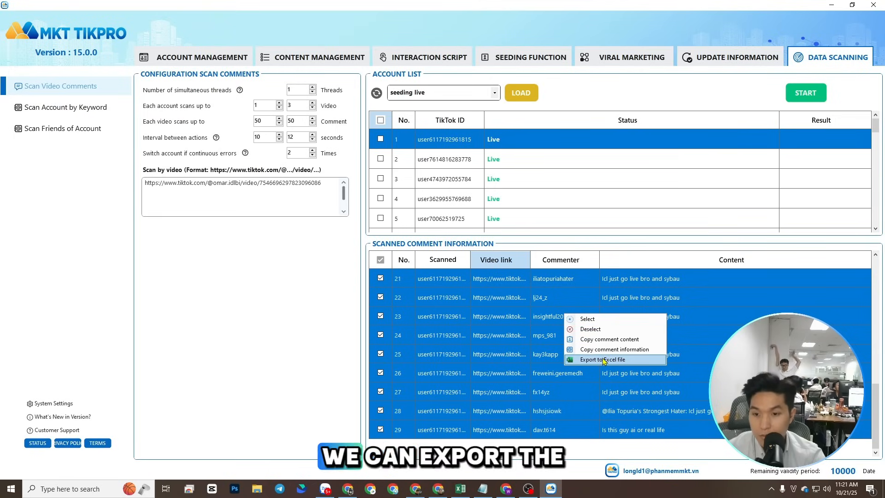
# Export the scanned comments to an Excel file in Downloads
pyautogui.click(601, 359)
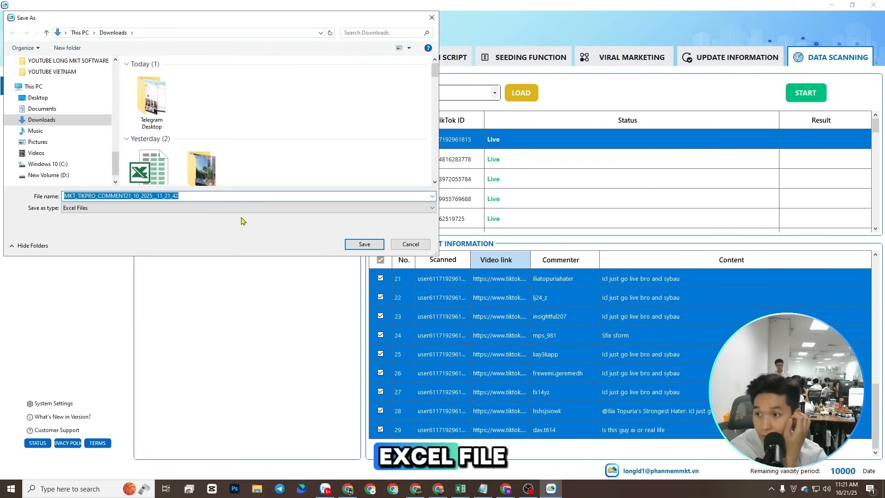
pyautogui.click(194, 196)
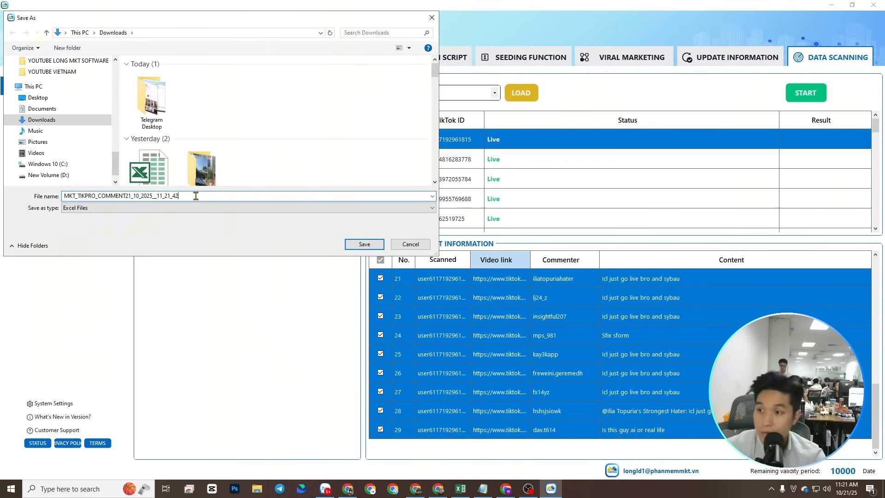
pyautogui.click(364, 244)
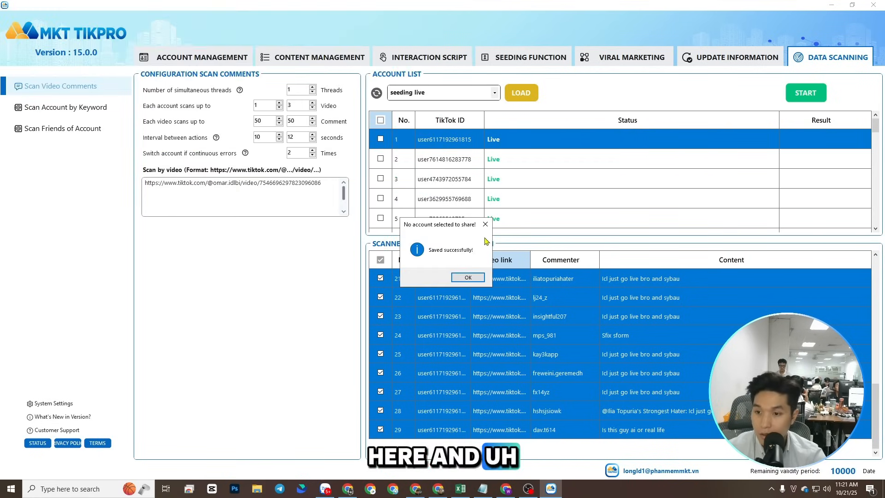
pyautogui.click(257, 488)
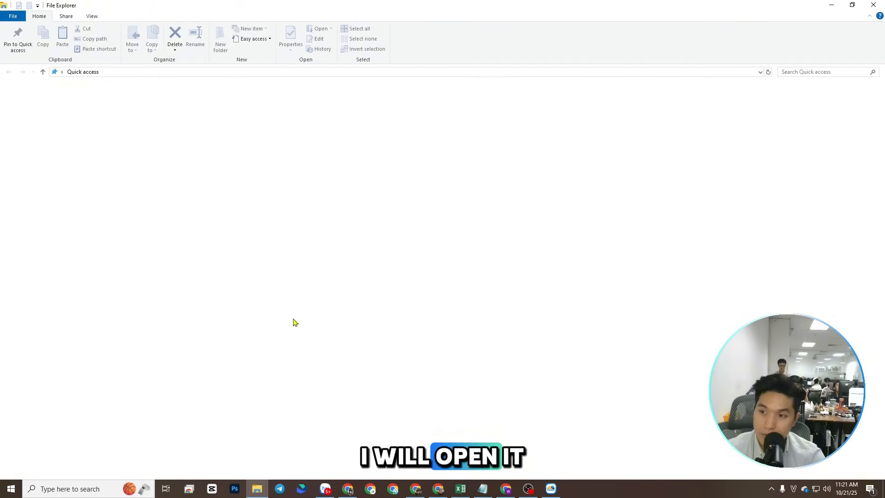
# Open the exported spreadsheet from Downloads and dismiss the Office activation notice
pyautogui.click(38, 115)
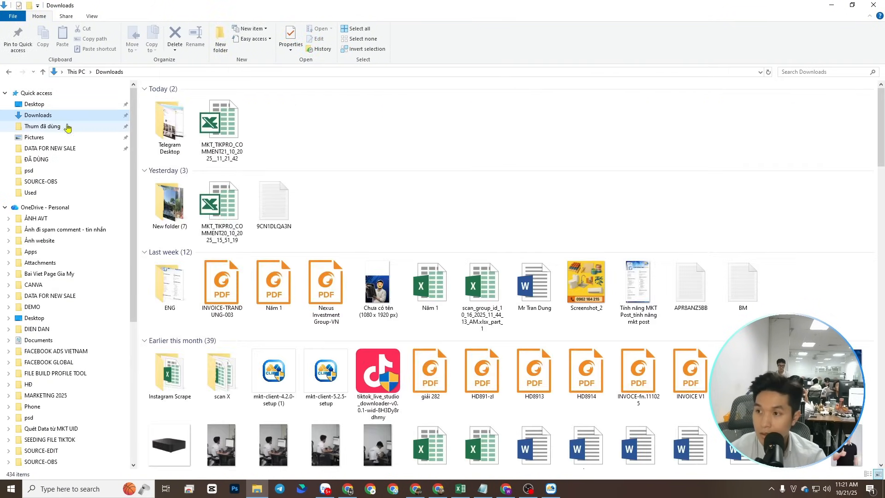
pyautogui.doubleClick(219, 118)
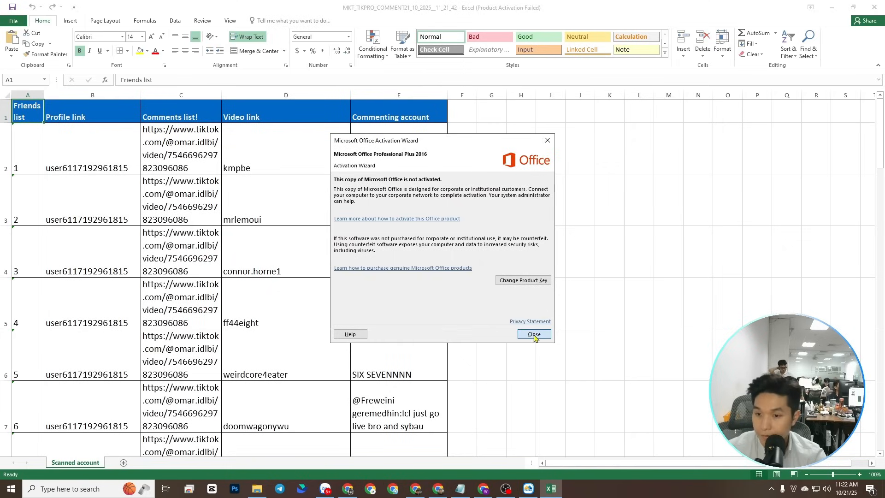
pyautogui.click(533, 334)
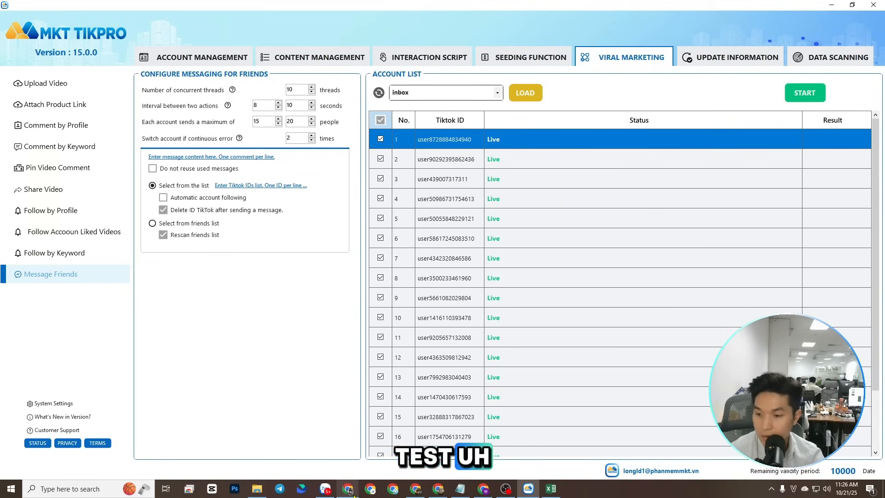
# Open your own TikTok profile in Chrome to get your ID, then return to MKT TIKPRO
pyautogui.click(350, 489)
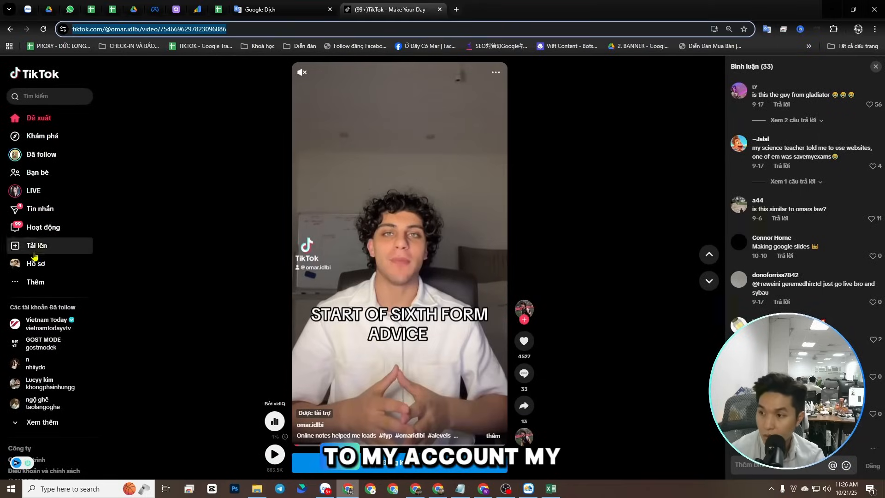
pyautogui.click(36, 263)
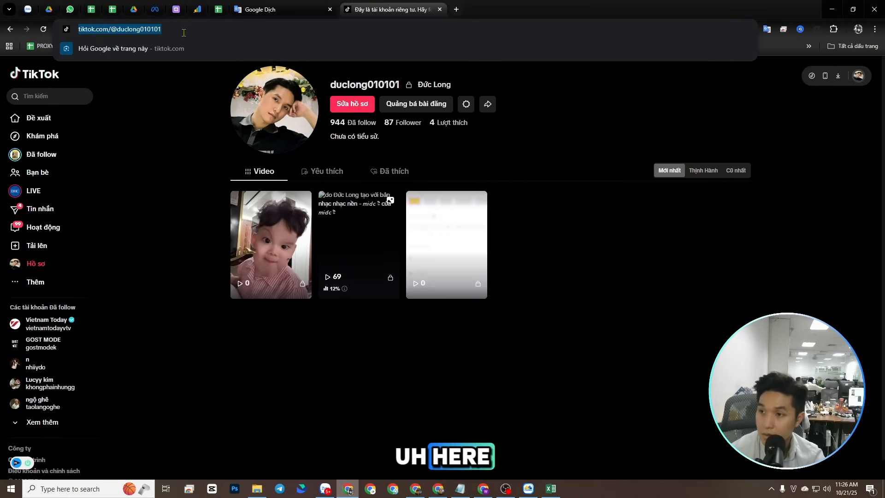
pyautogui.click(456, 10)
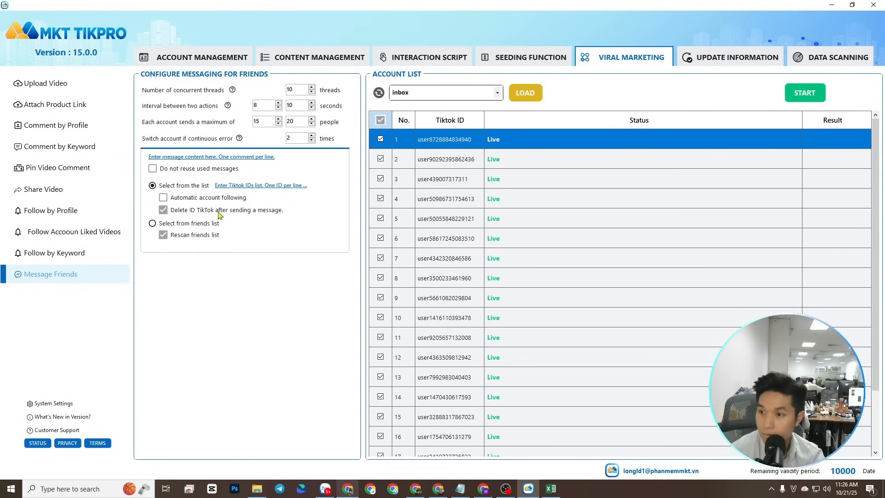
pyautogui.moveTo(840, 25)
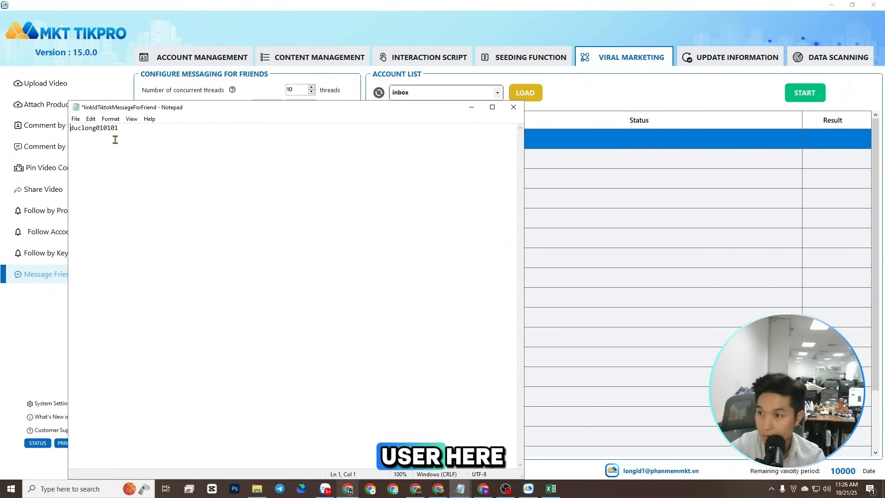
pyautogui.write('duclong010101')
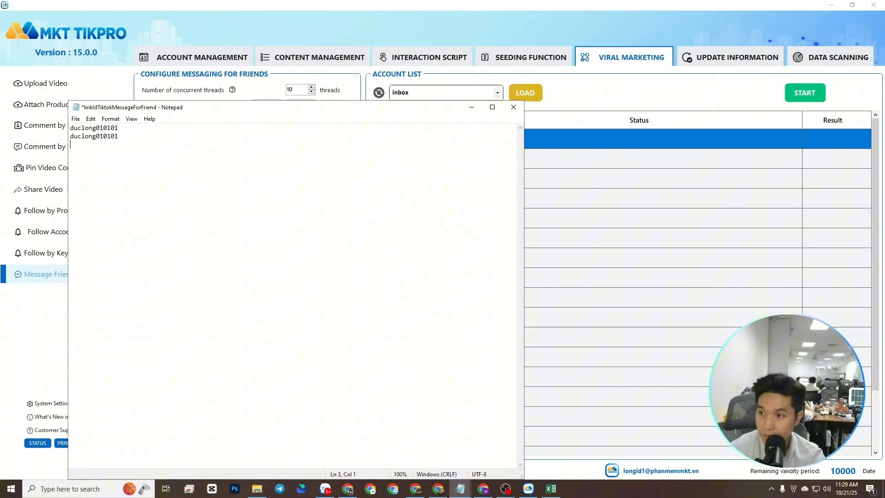
pyautogui.write('duclong010101')
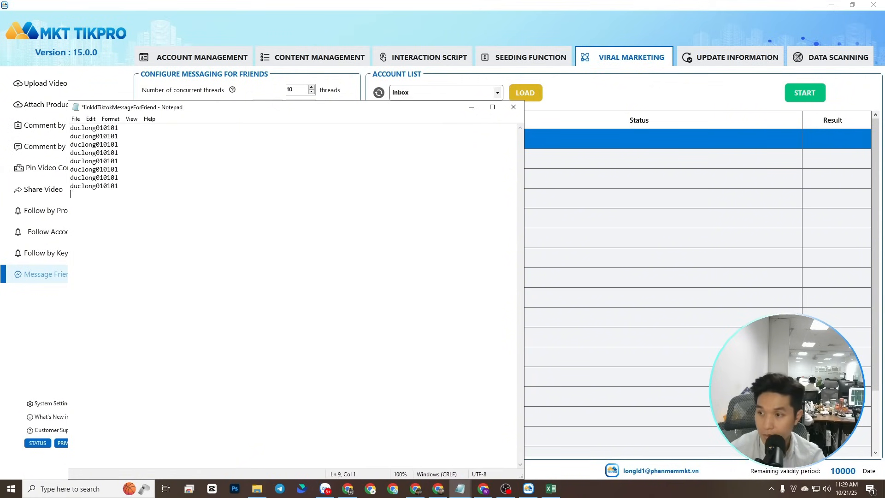
pyautogui.write('duclong010101')
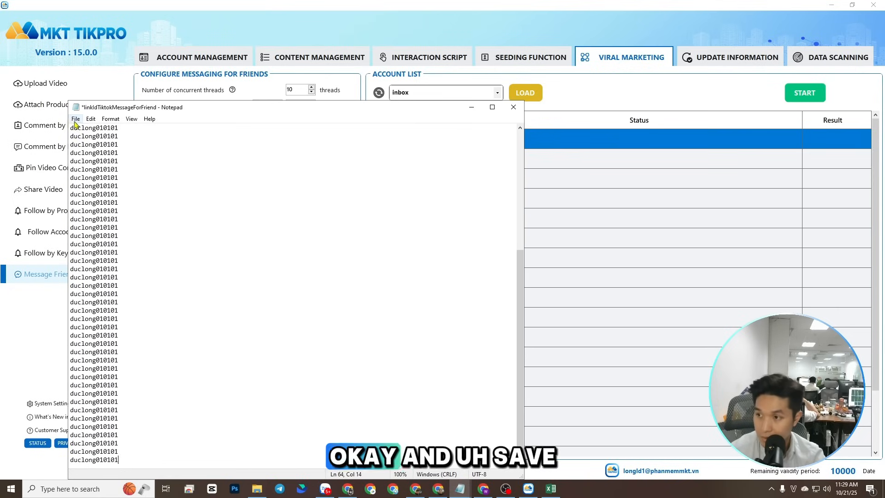
pyautogui.click(513, 107)
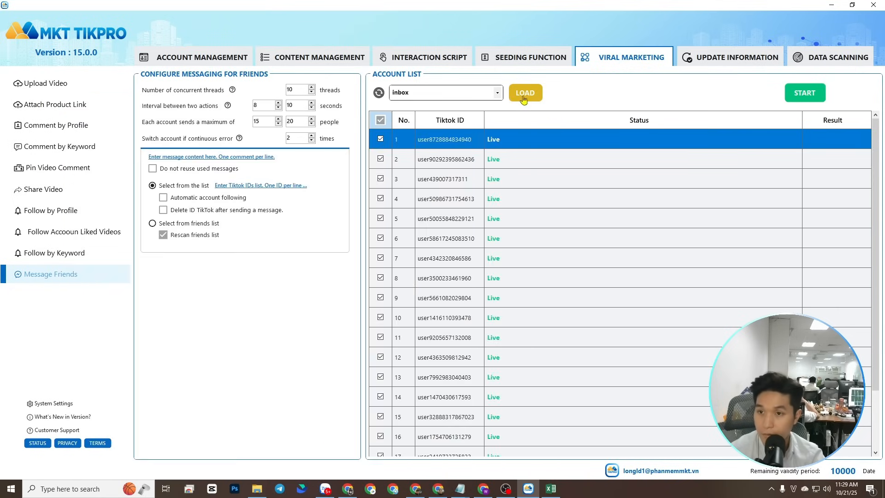
pyautogui.click(804, 93)
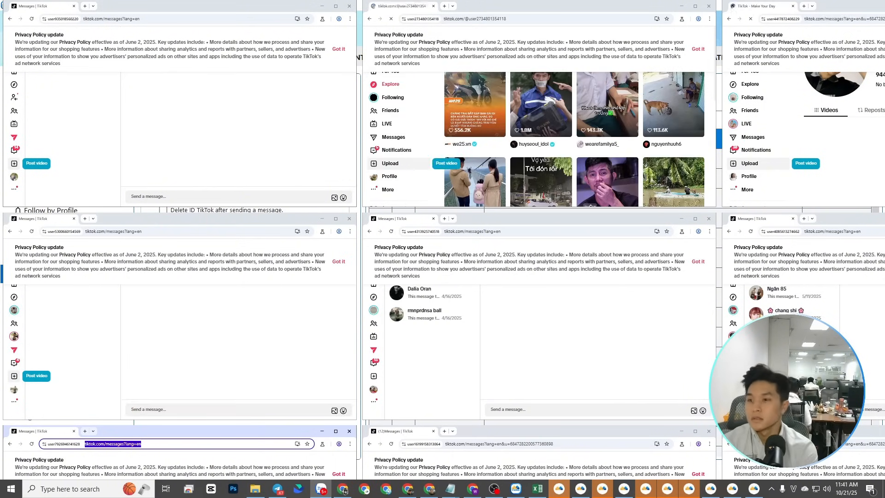
# Start the bulk send with the 'Software to post on Facebook/Instagram...' promo text
pyautogui.click(389, 176)
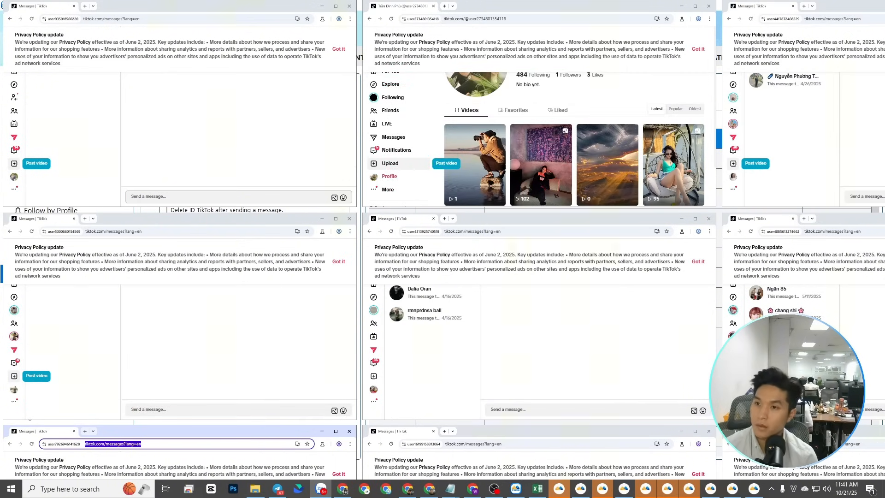
pyautogui.write('Software to post on Facebook/Instagram and many social media platforms. Interested Inbox My Telegram @duclongmarketing')
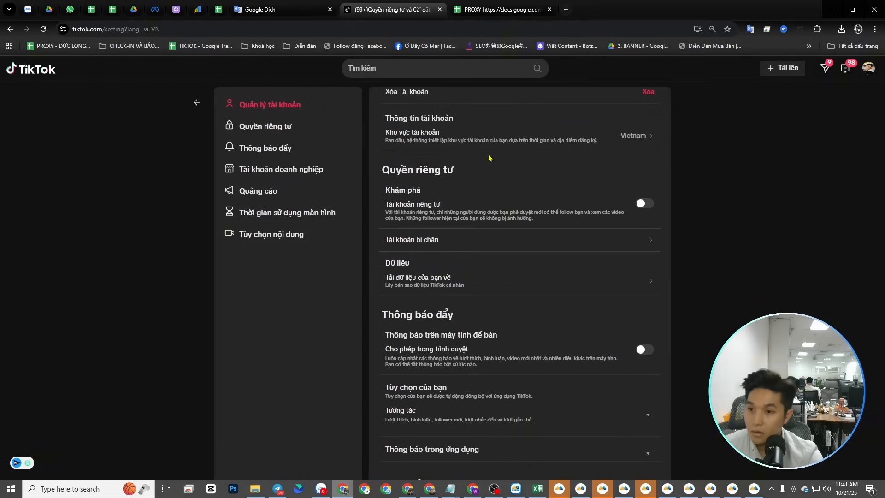
# Open TikTok's Message requests and view the promo messages from several senders
pyautogui.click(869, 68)
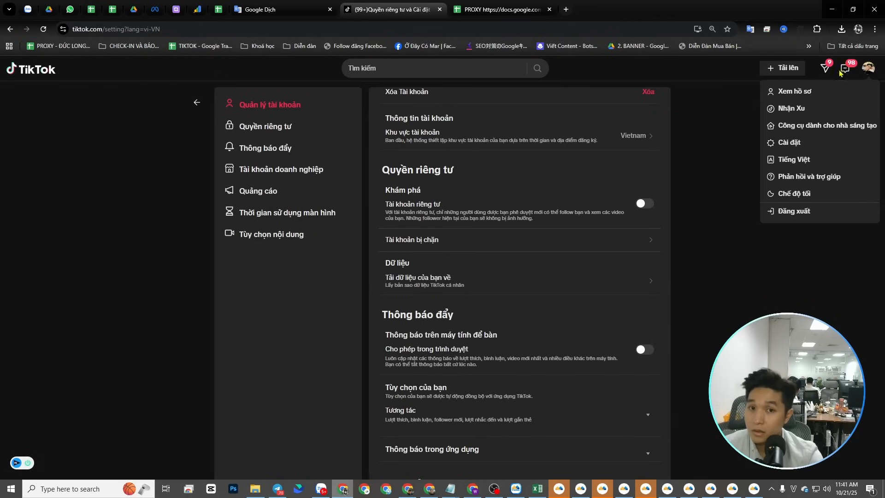
pyautogui.click(825, 68)
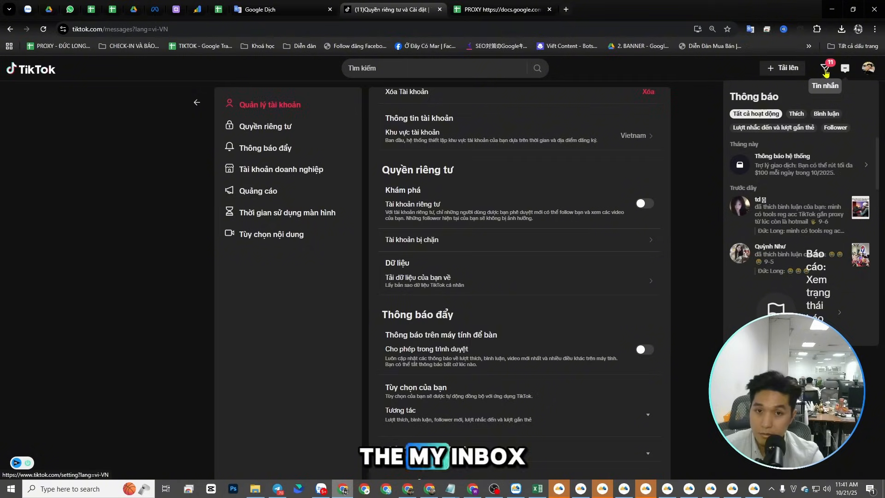
pyautogui.click(845, 68)
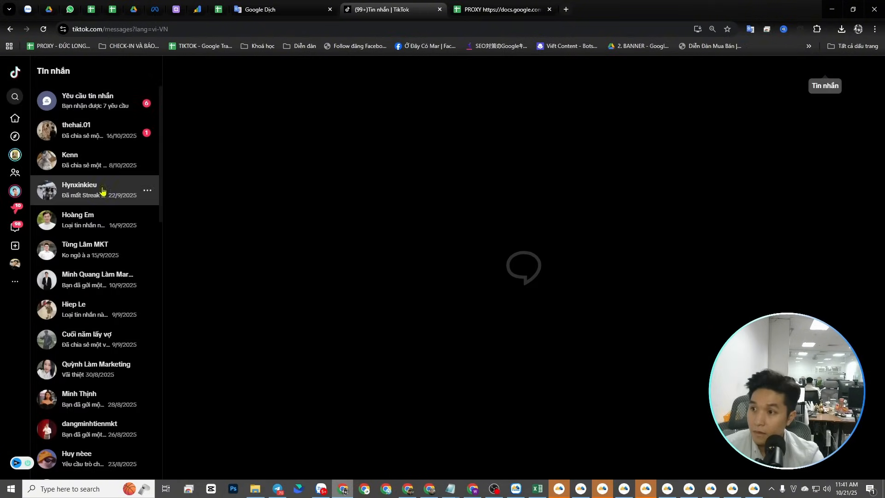
pyautogui.click(88, 101)
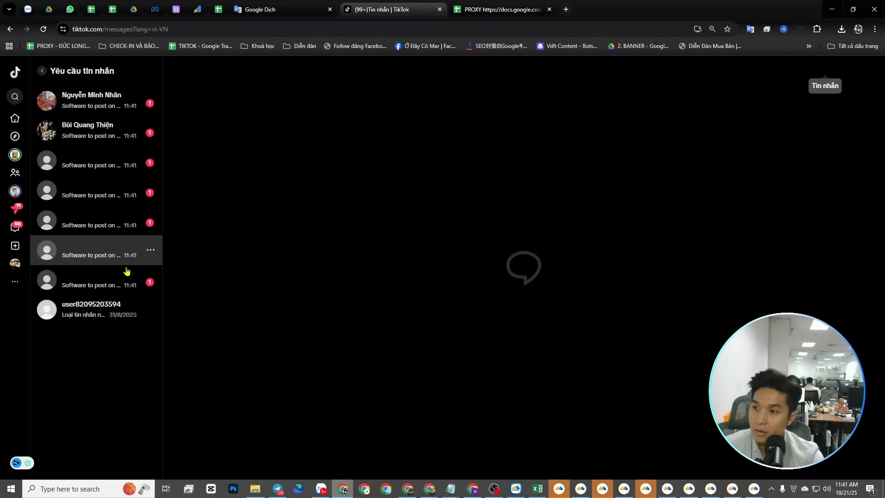
pyautogui.moveTo(113, 276)
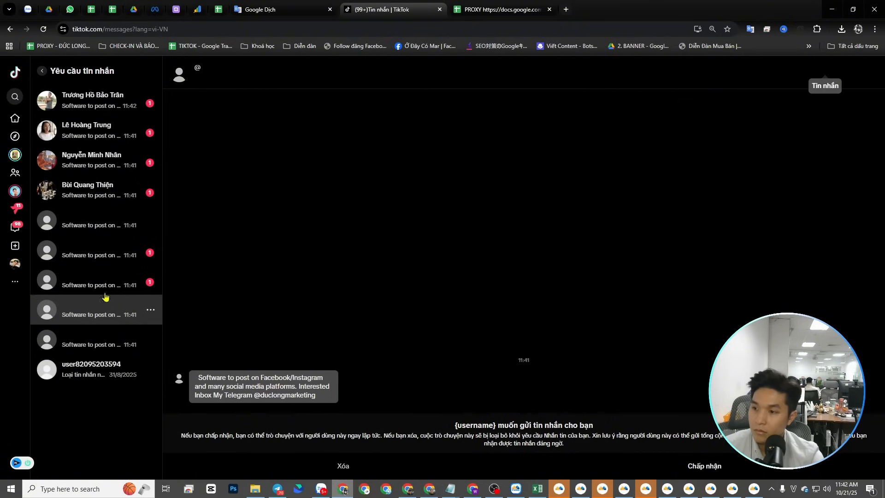
pyautogui.click(91, 190)
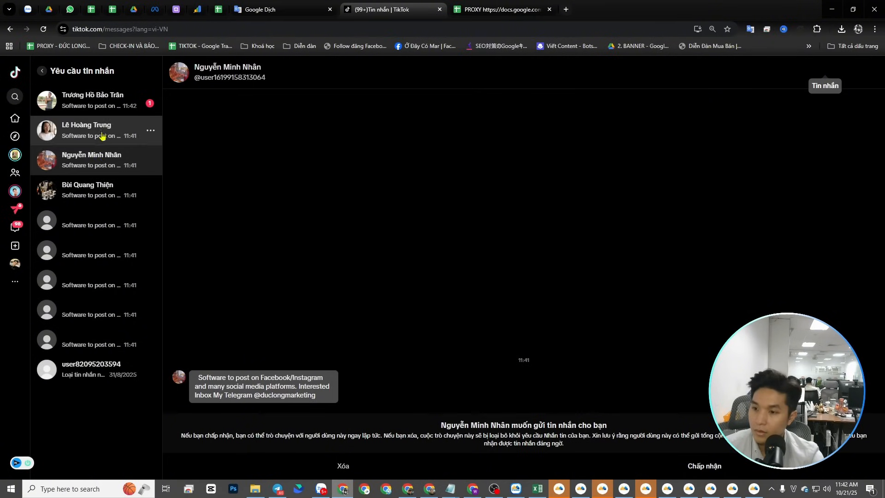
pyautogui.click(90, 101)
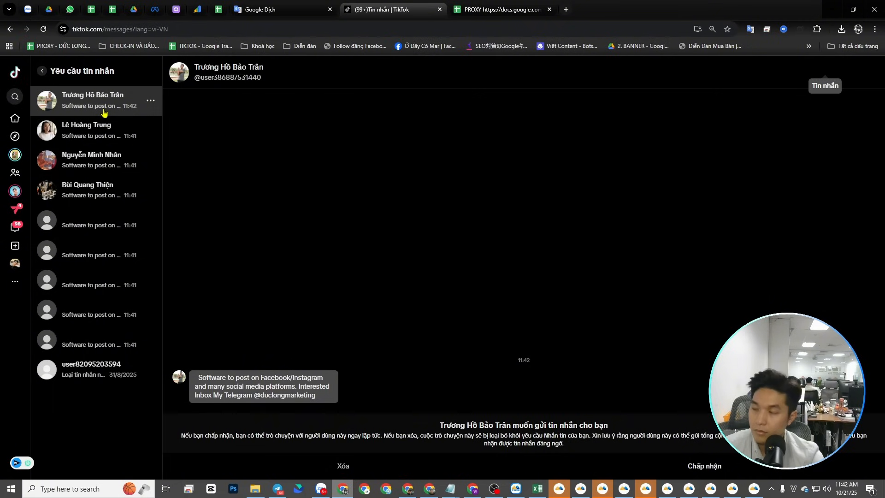
pyautogui.moveTo(113, 126)
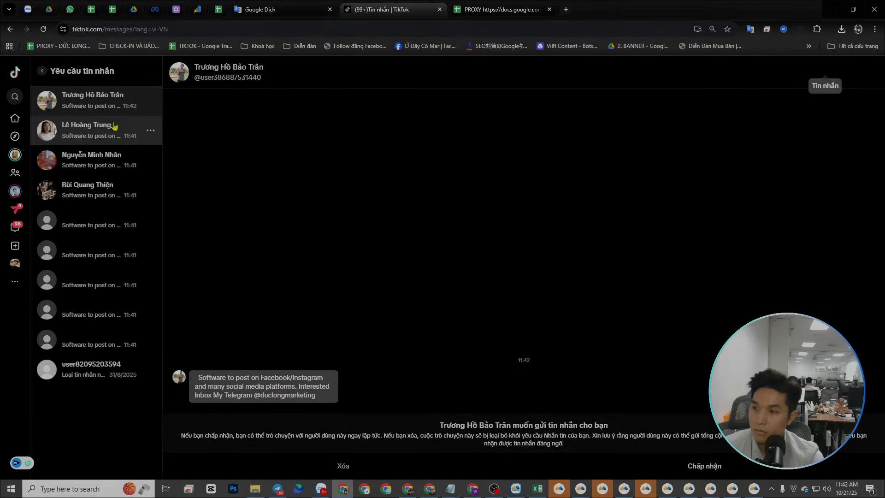